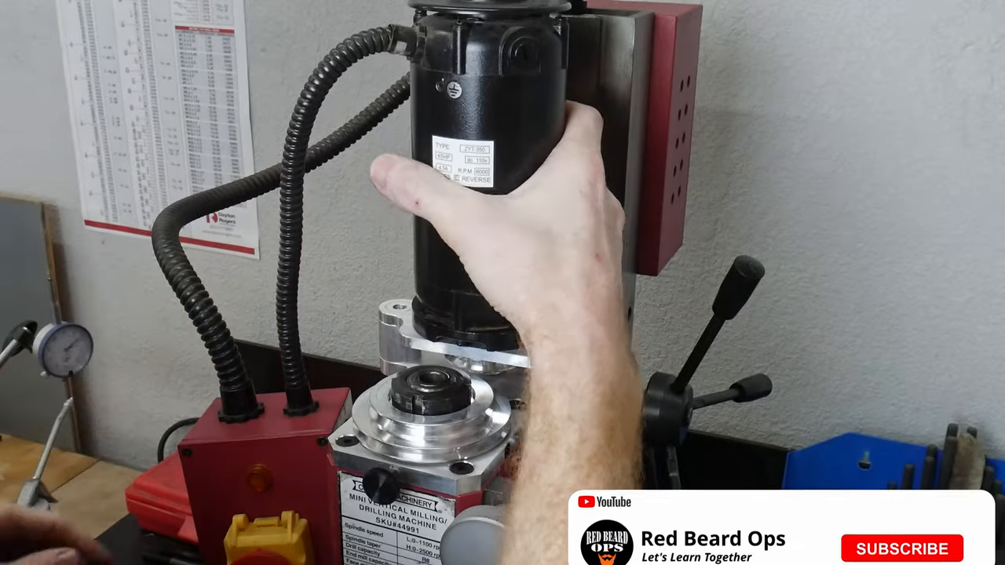
pyautogui.click(901, 548)
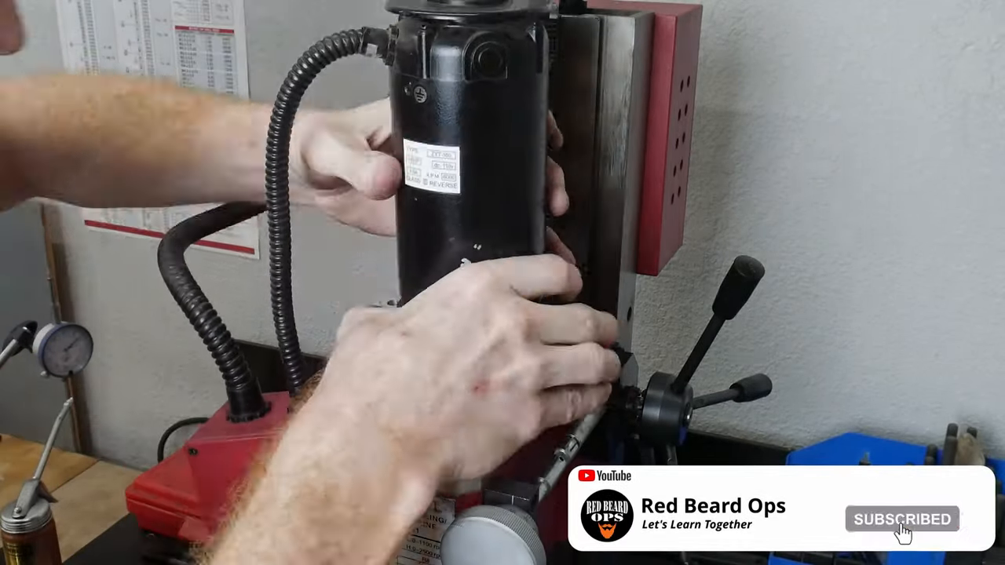